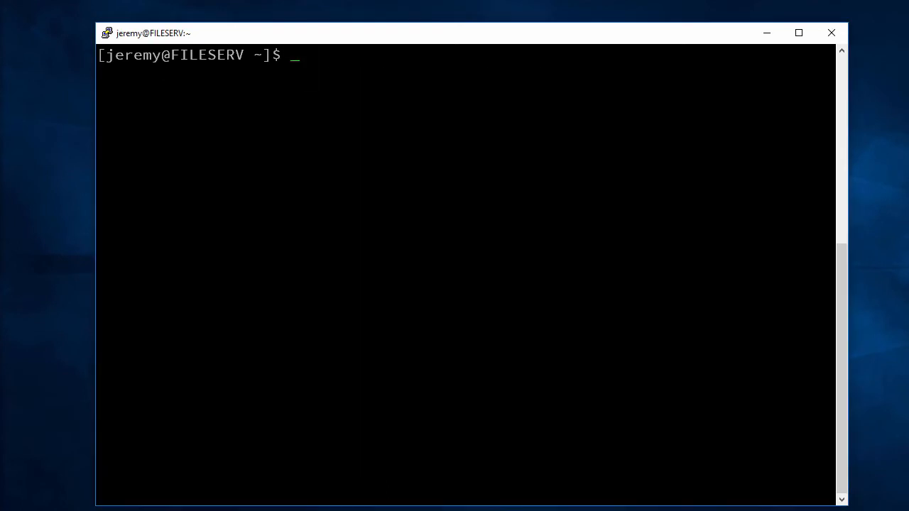
Step: Install samba, samba-client and samba-common with yum, confirming with y
{"action": "type", "text": "sudo yum install samba samba-client samba-common"}
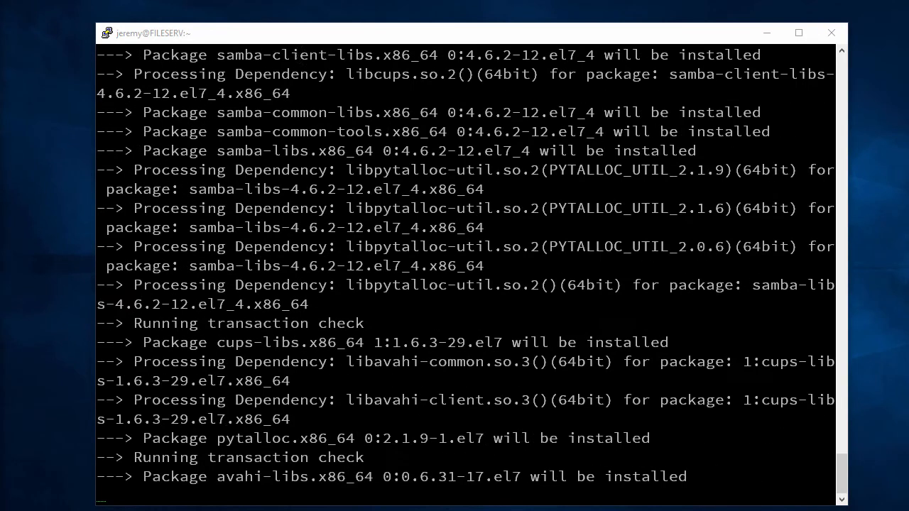
{"action": "type", "text": "y"}
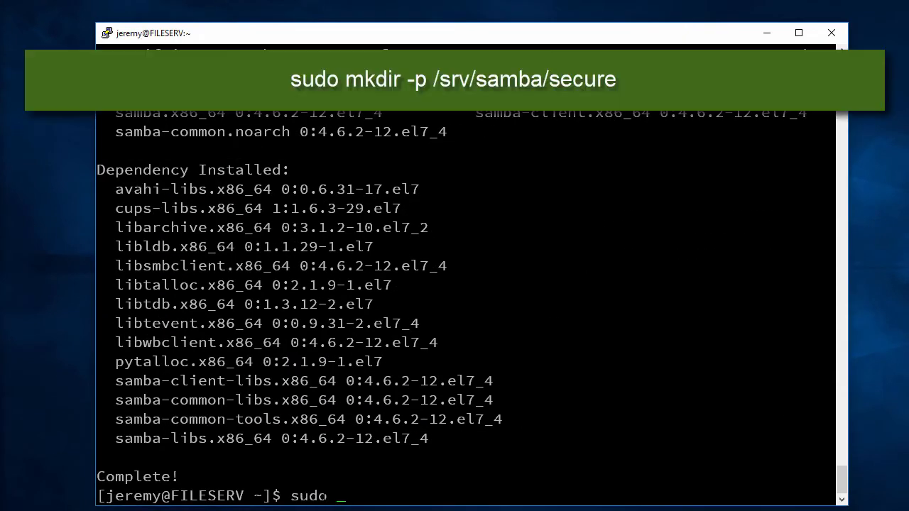
Step: Create /srv/samba/secure and set its permissions to 0770 recursively
{"action": "type", "text": "mkdir -p["}
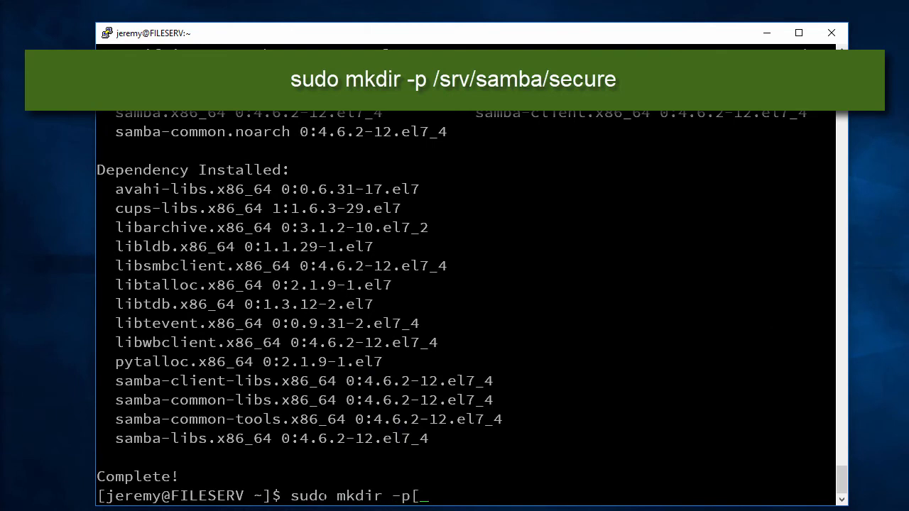
{"action": "type", "text": "/srv"}
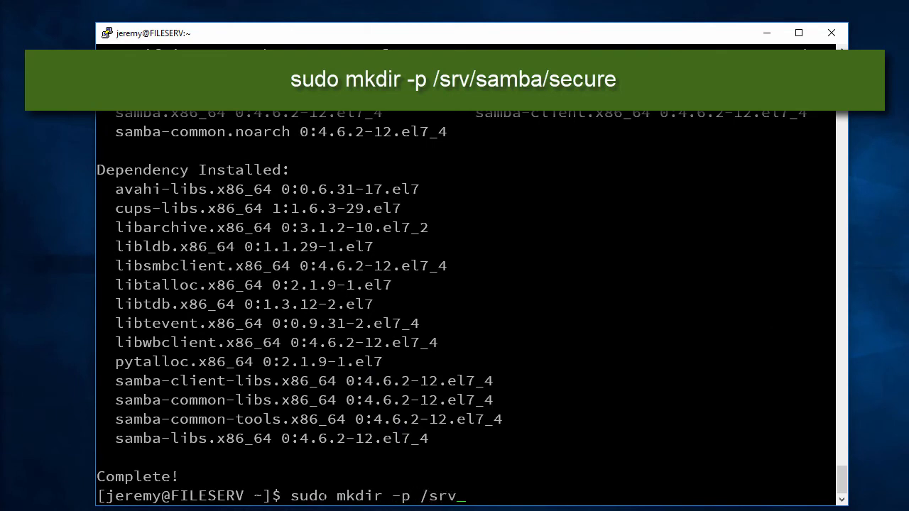
{"action": "type", "text": "samba/secure"}
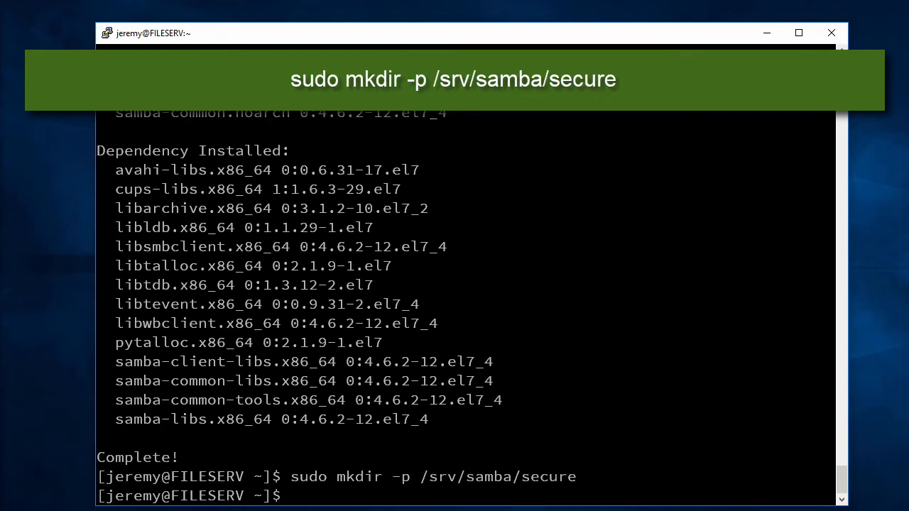
{"action": "type", "text": "sudo chmod -R 0770 /srv/samba/secure"}
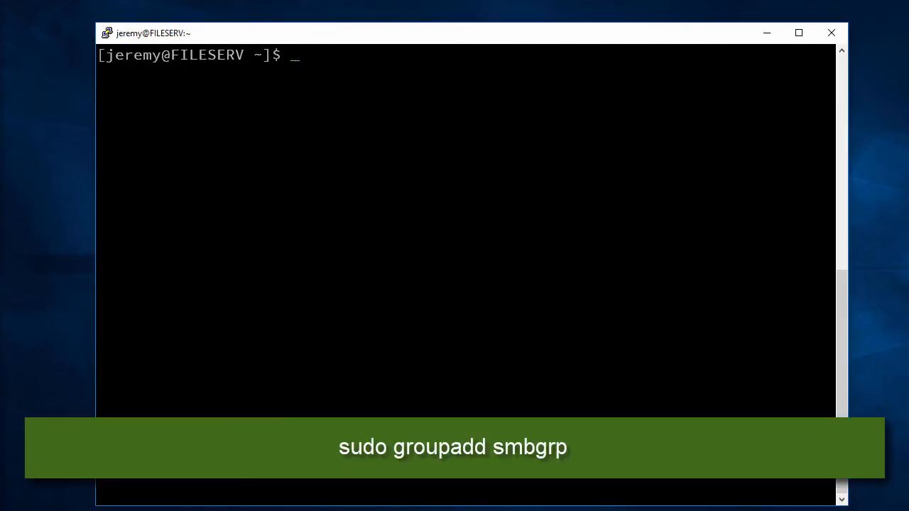
Step: Create group smbgrp, add jeremy to it with an SMB password, and chown the folder to root:smbgrp
{"action": "type", "text": "sudo groupadd smbgrp"}
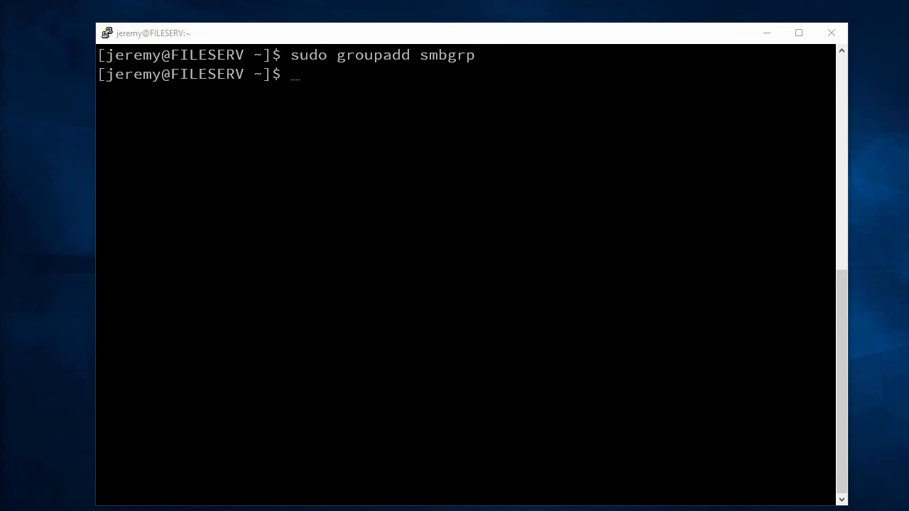
{"action": "type", "text": "sudo usermod jeremy -aG smbgrp"}
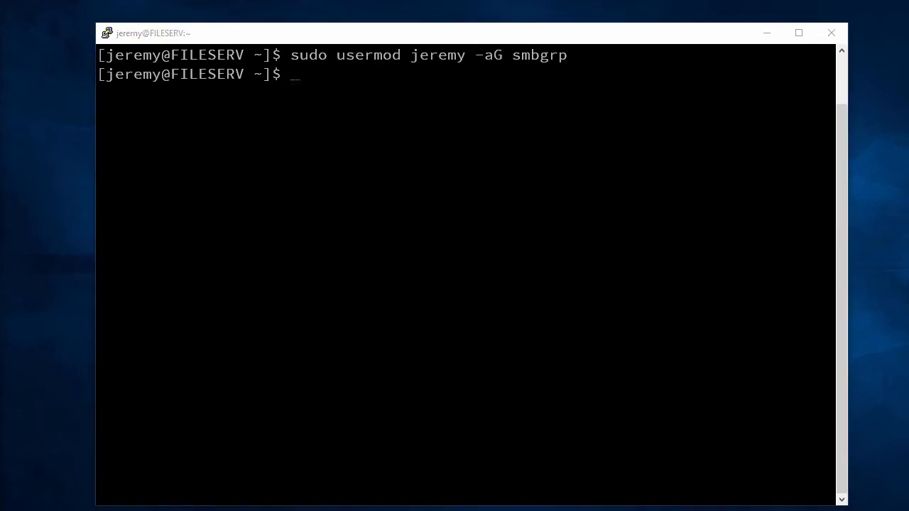
{"action": "type", "text": "sudo smbpasswd -a jeremy"}
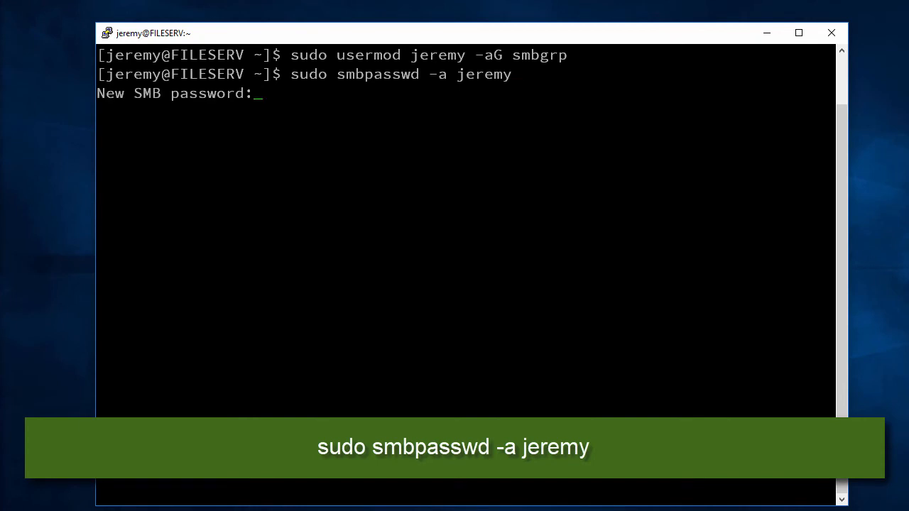
{"action": "key", "text": "Enter"}
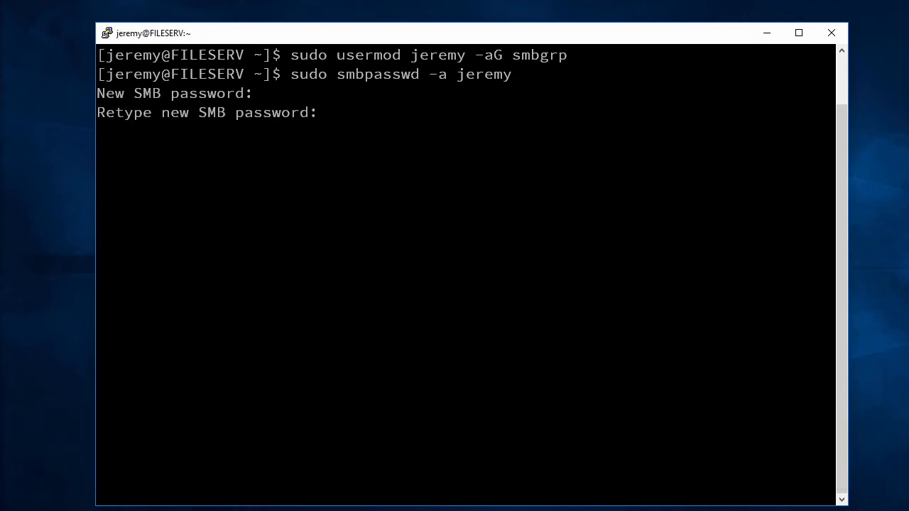
{"action": "type", "text": "sudo chown -R root:smbgrp /srv/samba/secure"}
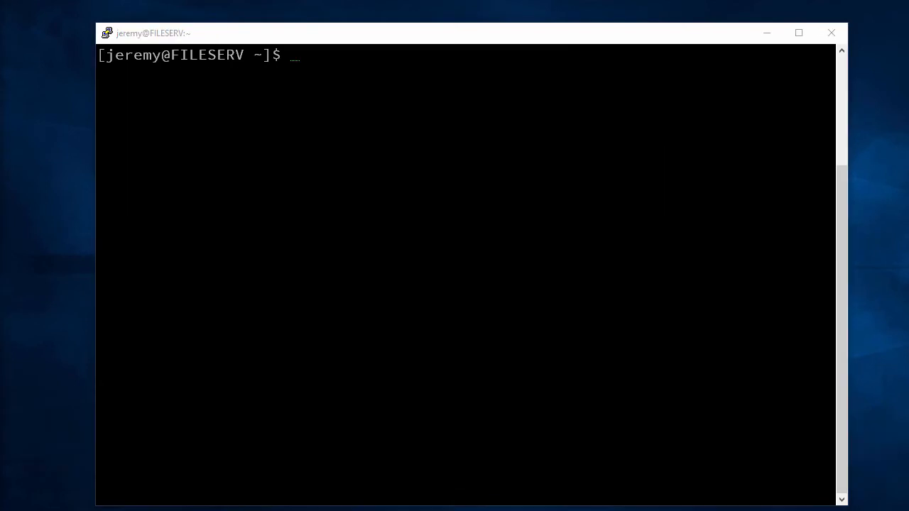
Step: Copy /etc/samba/smb.conf to smb.bak and open smb.conf in vi
{"action": "type", "text": "sudo cp /etc/samba/smb.conf /etc/samba/smb.bak"}
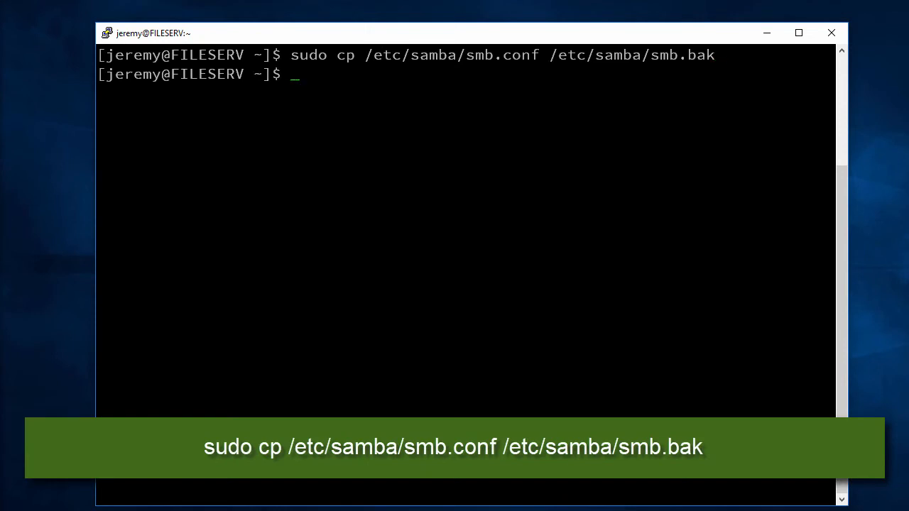
{"action": "type", "text": "sudo vi /etc/samba"}
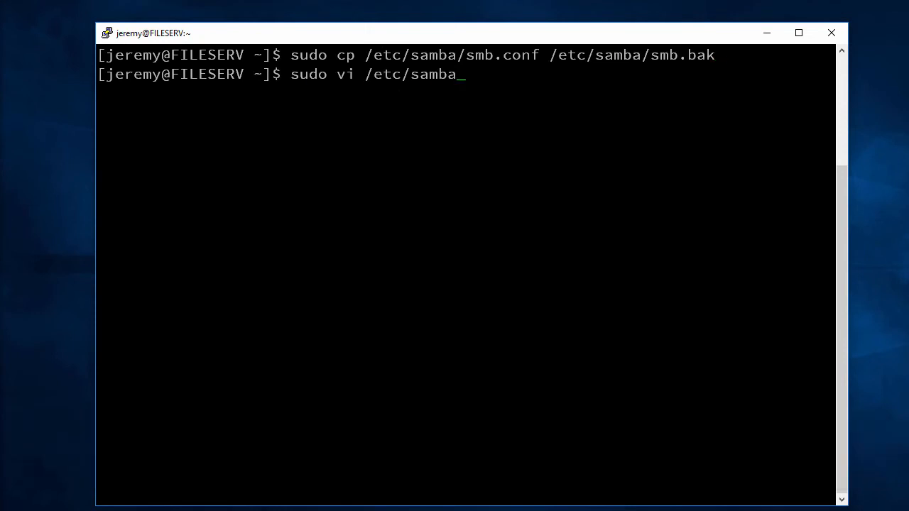
{"action": "type", "text": "/smb.conf"}
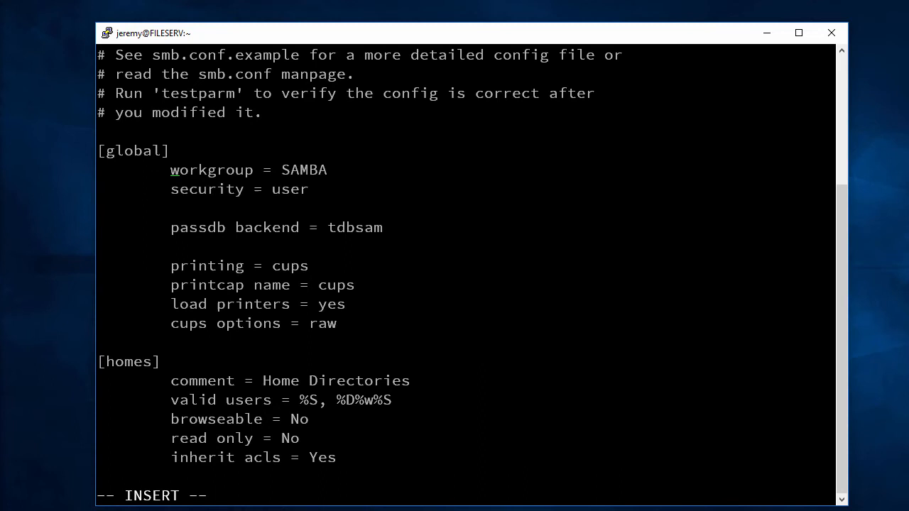
{"action": "type", "text": "WORK"}
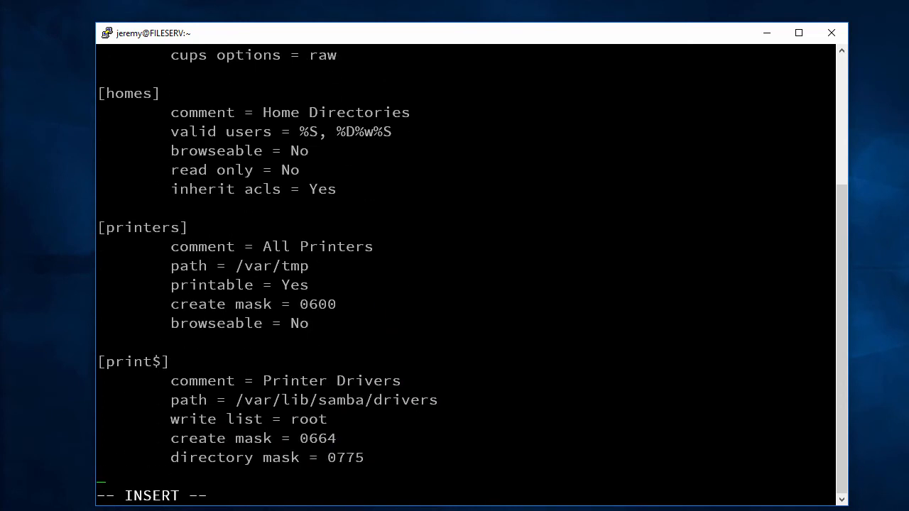
{"action": "scroll", "scroll_direction": "down", "scroll_amount": 3}
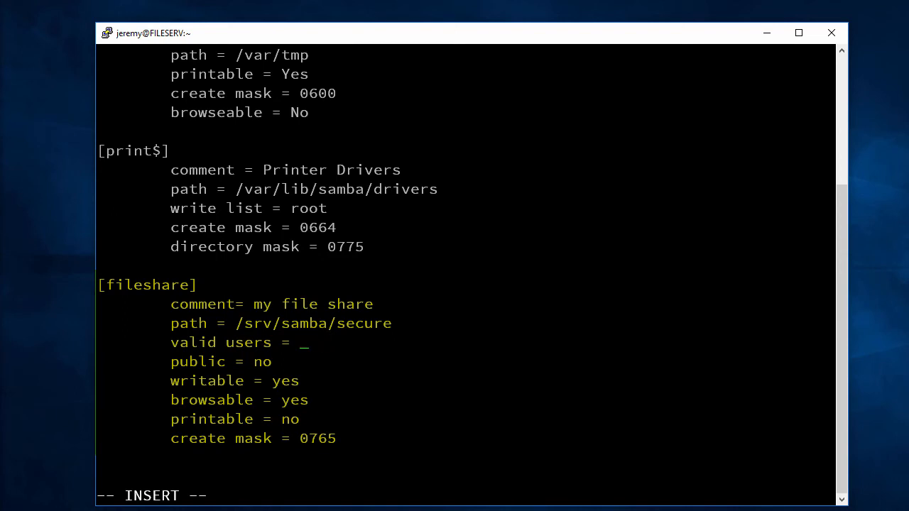
{"action": "type", "text": "@smb"}
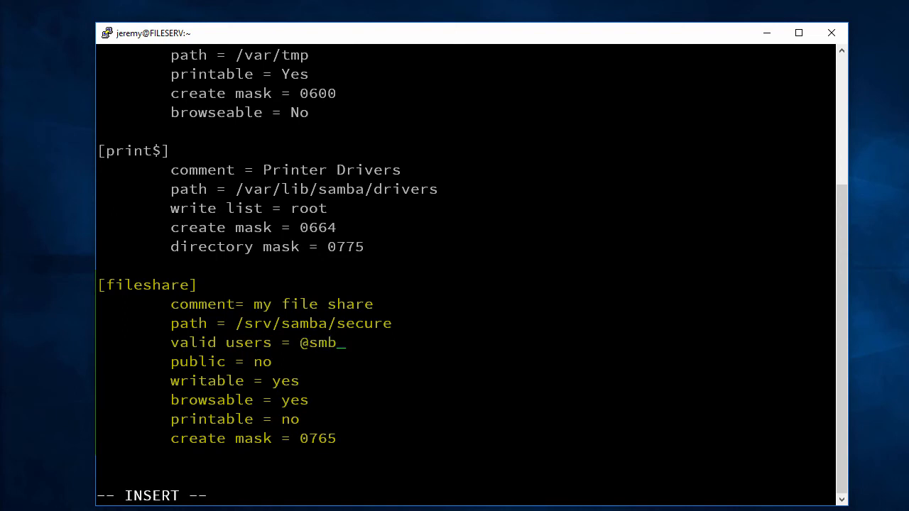
{"action": "type", "text": "grp"}
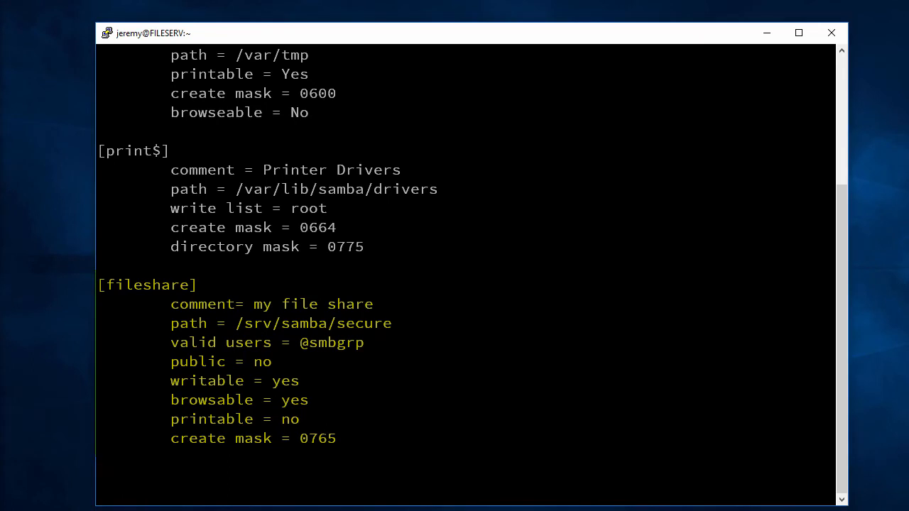
{"action": "type", "text": ":wq!"}
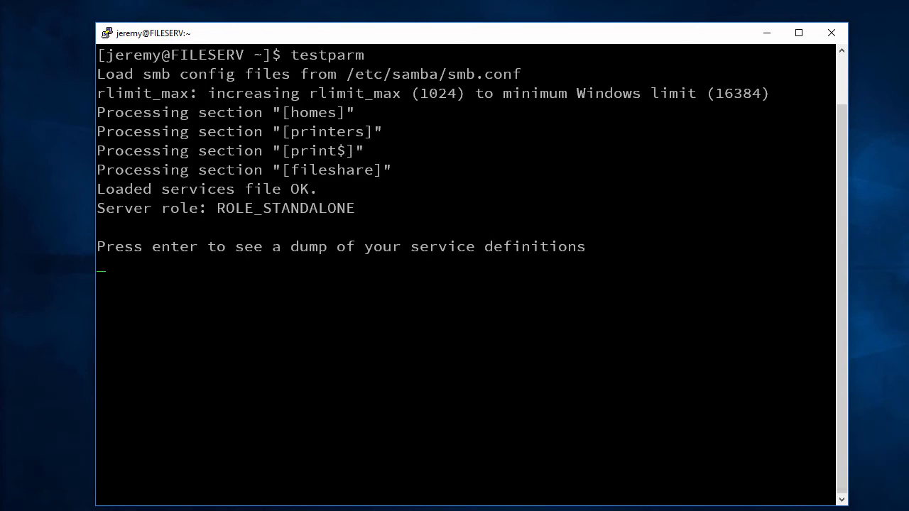
Step: Review the testparm dump, restart smb.service and nmb.service, and begin the firewall-cmd rule
{"action": "key", "text": "enter"}
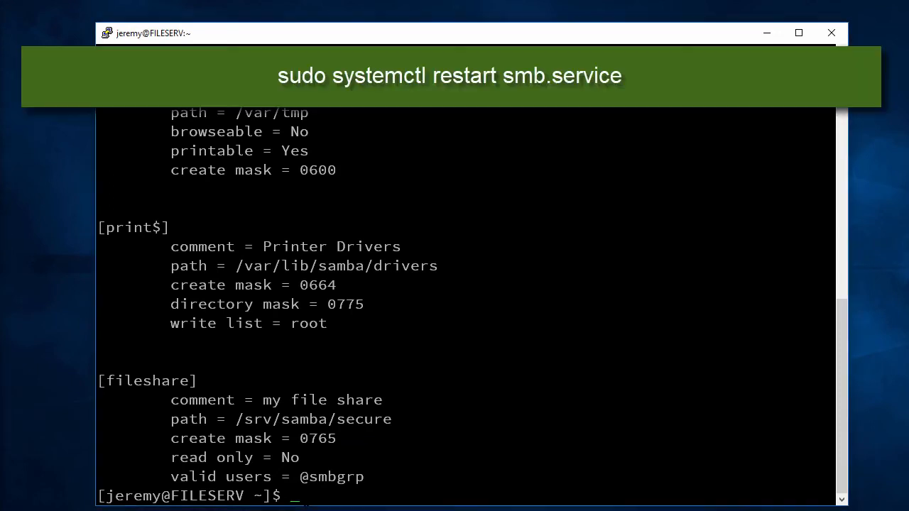
{"action": "type", "text": "sudo systemctl restart smb.service"}
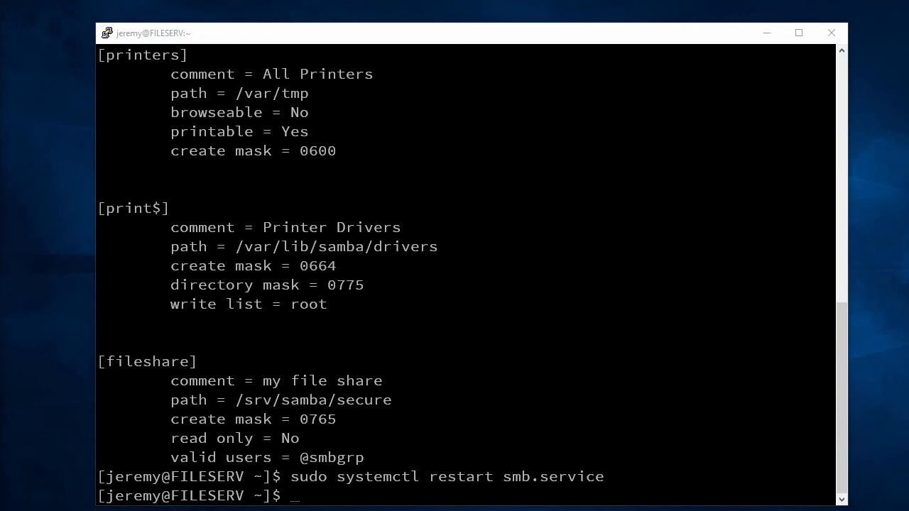
{"action": "type", "text": "sudo systemctl restart nmb.service"}
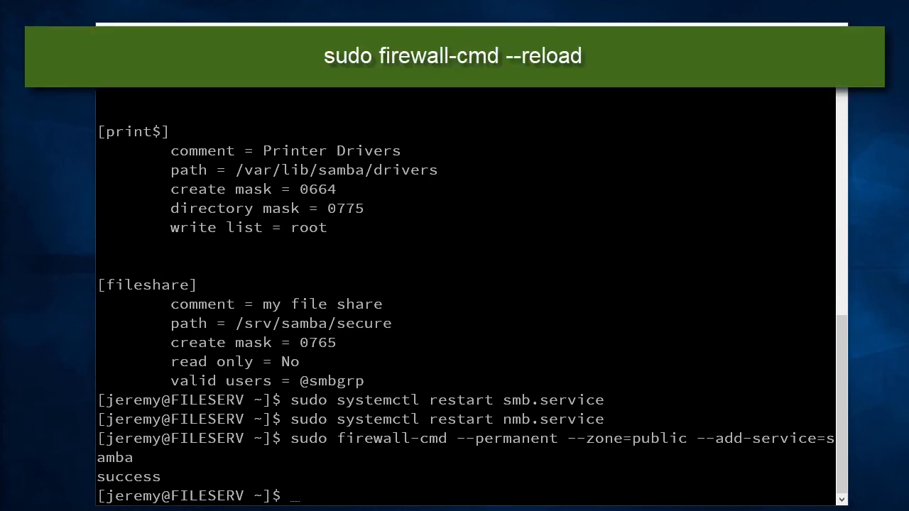
{"action": "type", "text": "sudo"}
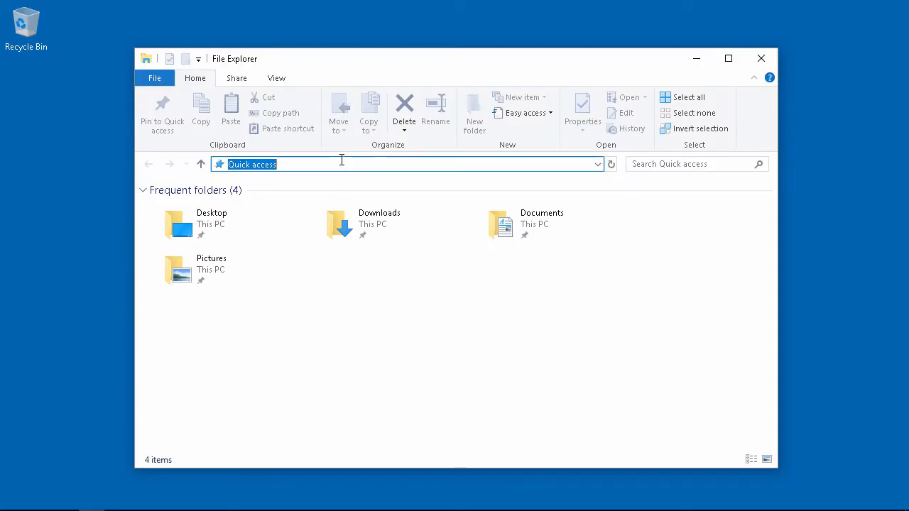
Step: Browse to \\10.0.0.71 with credentials and create a new text document in fileshare
{"action": "type", "text": "\\\\10.0.0.71"}
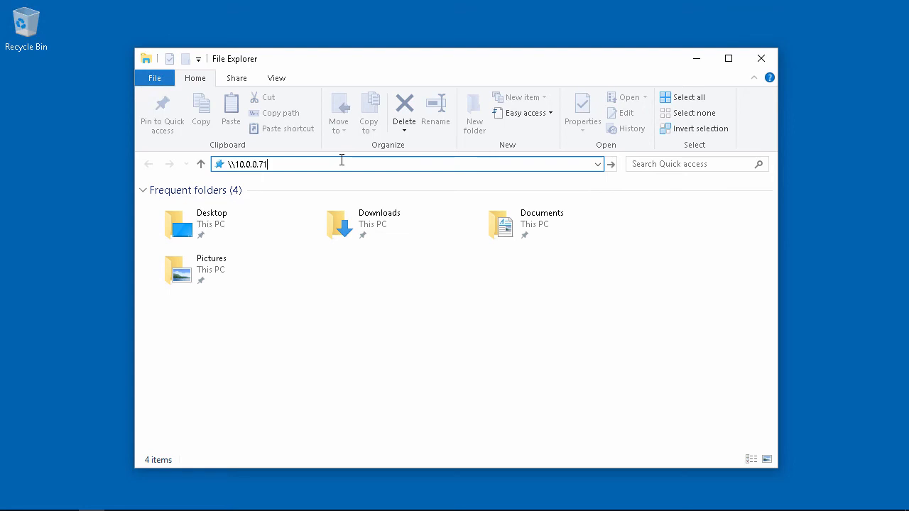
{"action": "key", "text": "enter"}
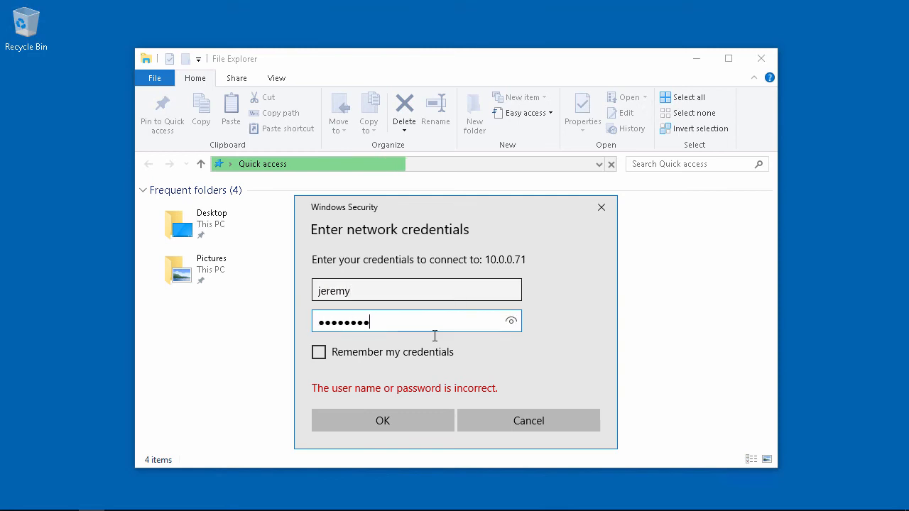
{"action": "left_click", "coordinate": [383, 420]}
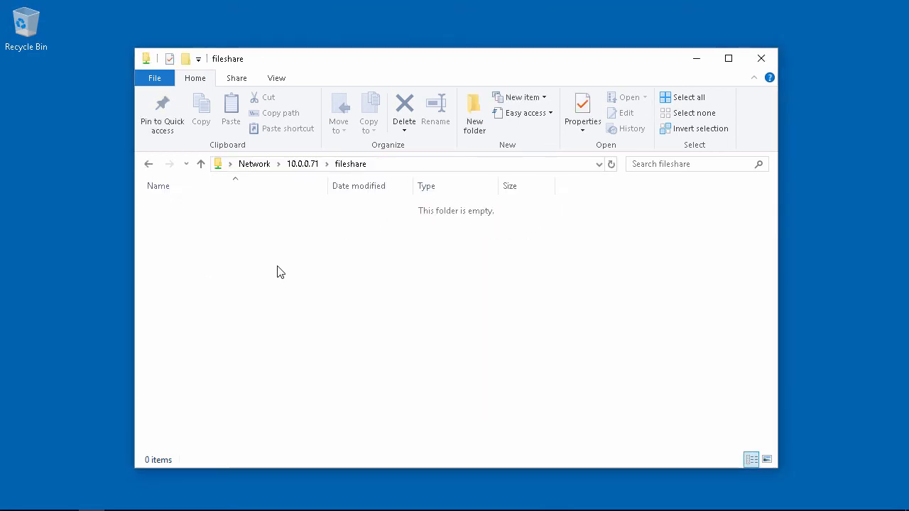
{"action": "right_click", "coordinate": [281, 273]}
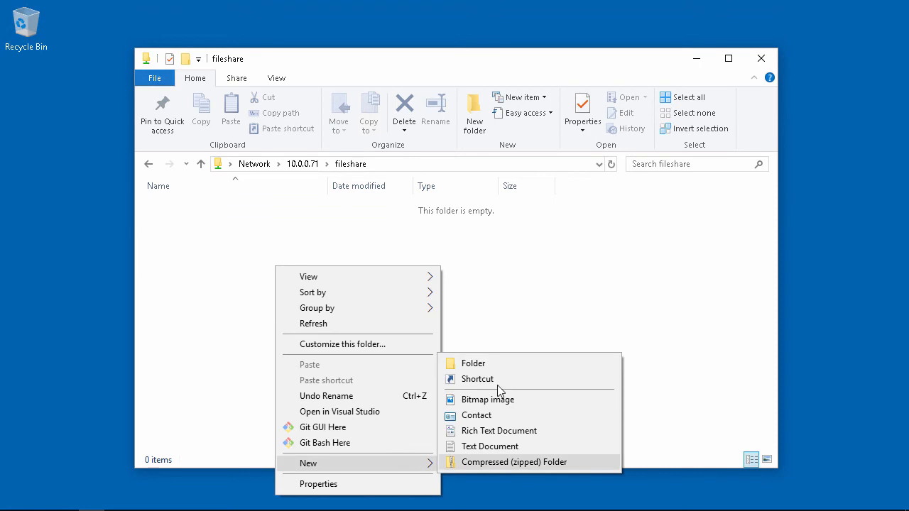
{"action": "left_click", "coordinate": [489, 446]}
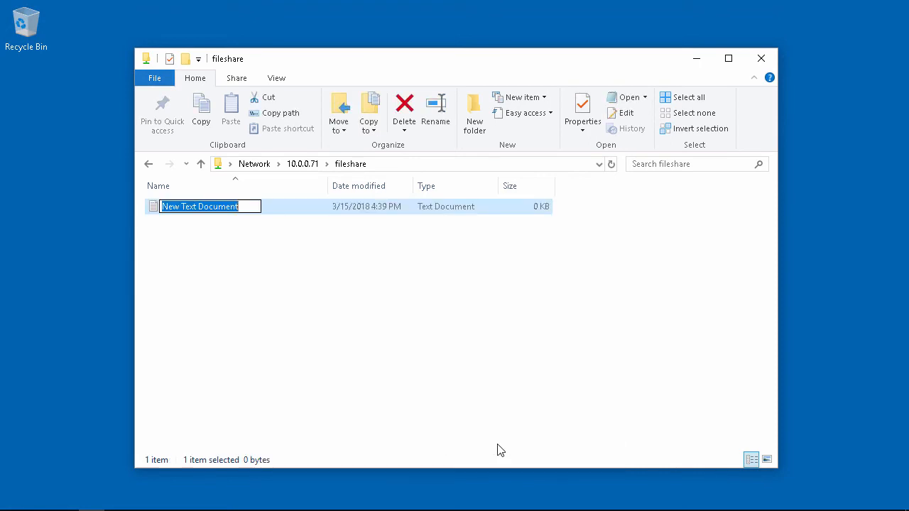
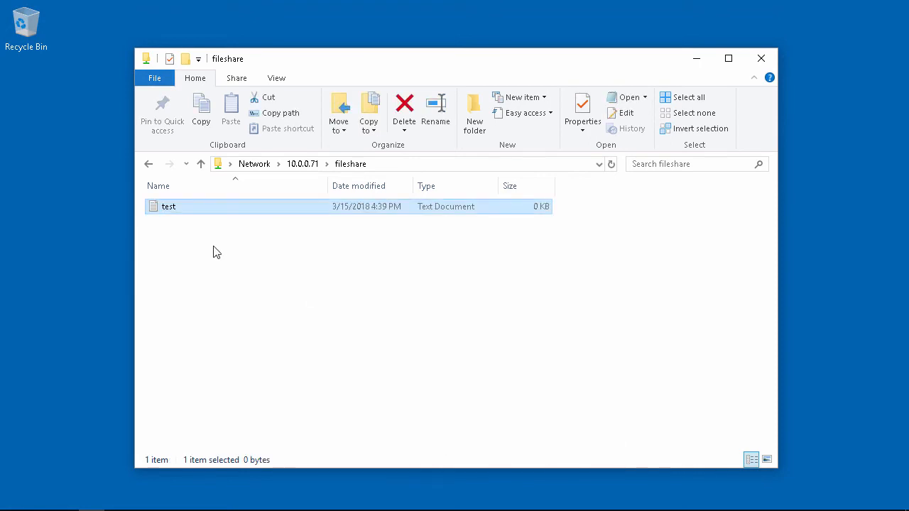
{"action": "double_click", "coordinate": [168, 206]}
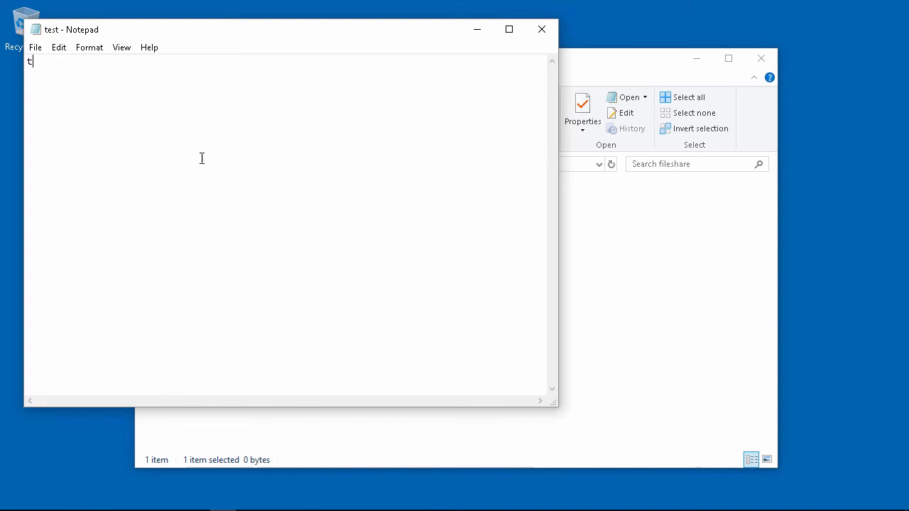
{"action": "type", "text": "asdfasdfas"}
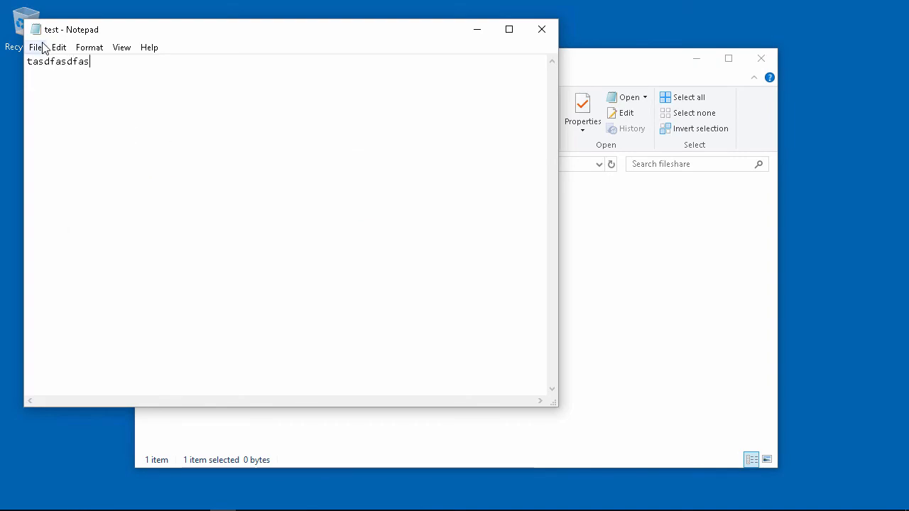
{"action": "mouse_move", "coordinate": [542, 28]}
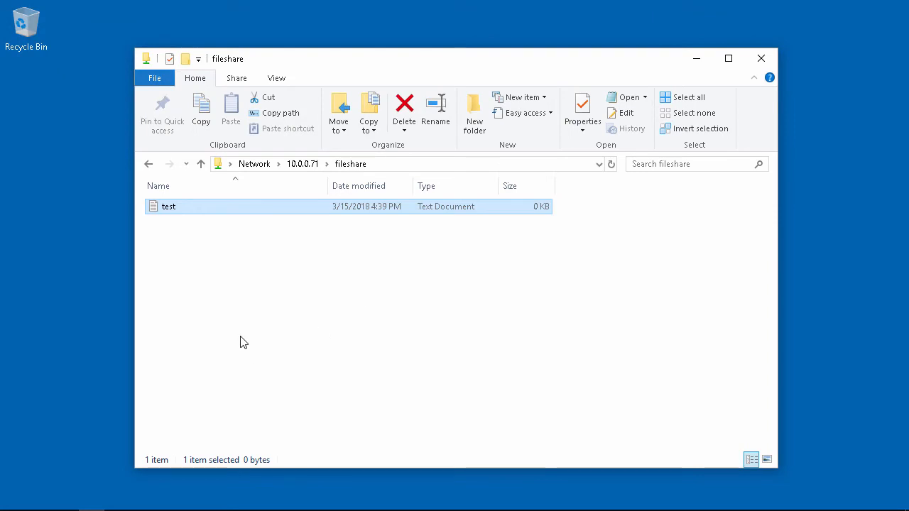
{"action": "mouse_move", "coordinate": [120, 277]}
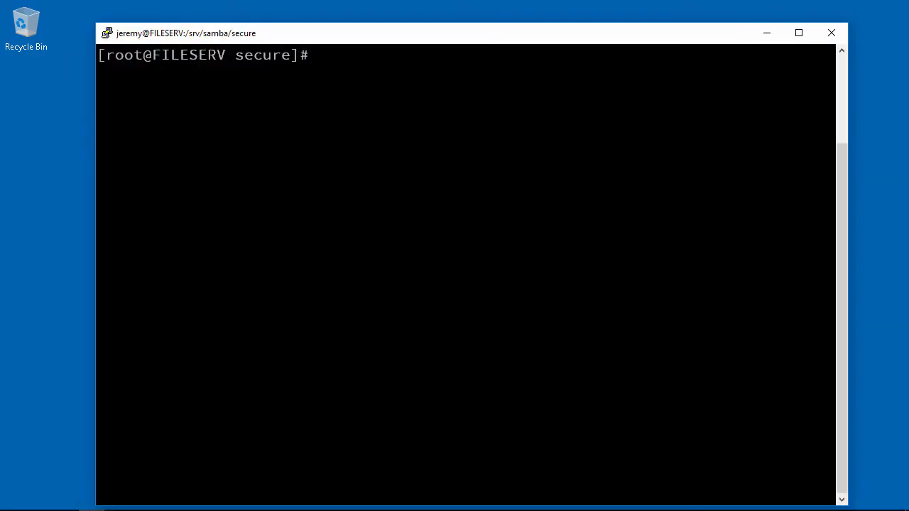
Step: Confirm the working directory with pwd and cat test.txt to view its contents
{"action": "type", "text": "pwd"}
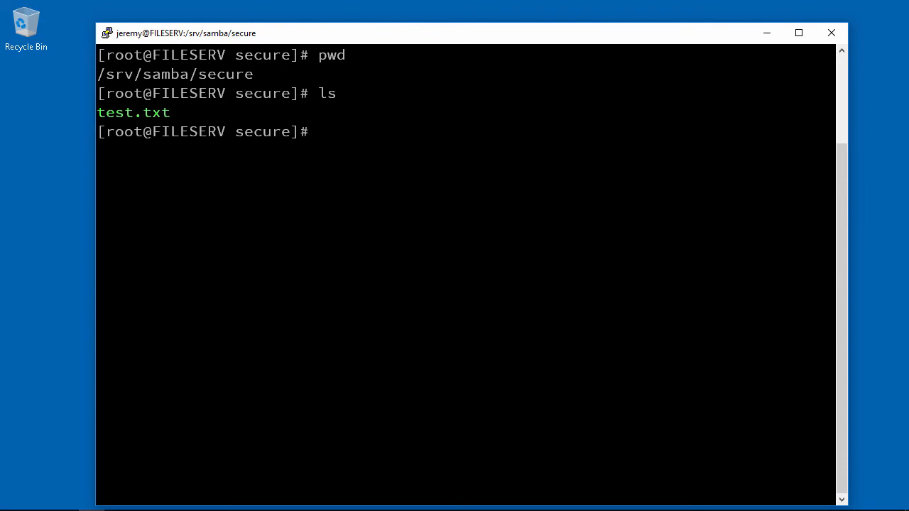
{"action": "type", "text": "cat"}
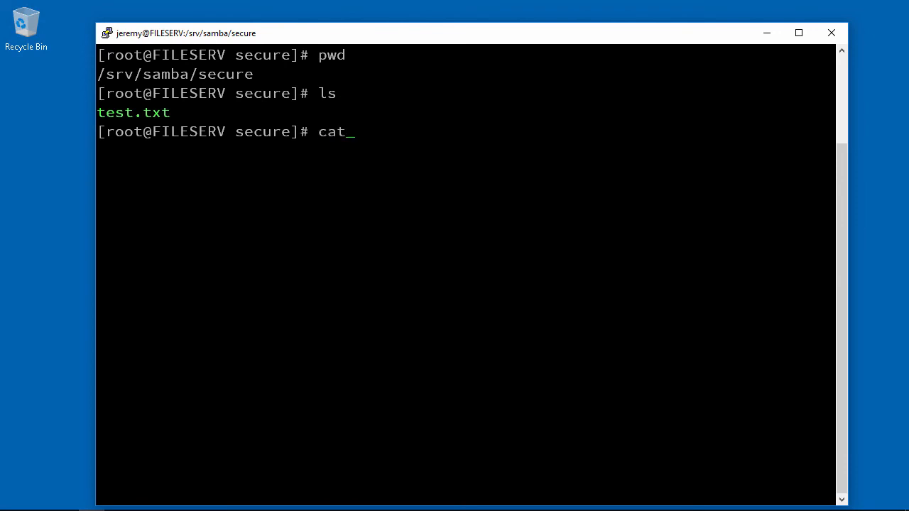
{"action": "type", "text": "test.txt"}
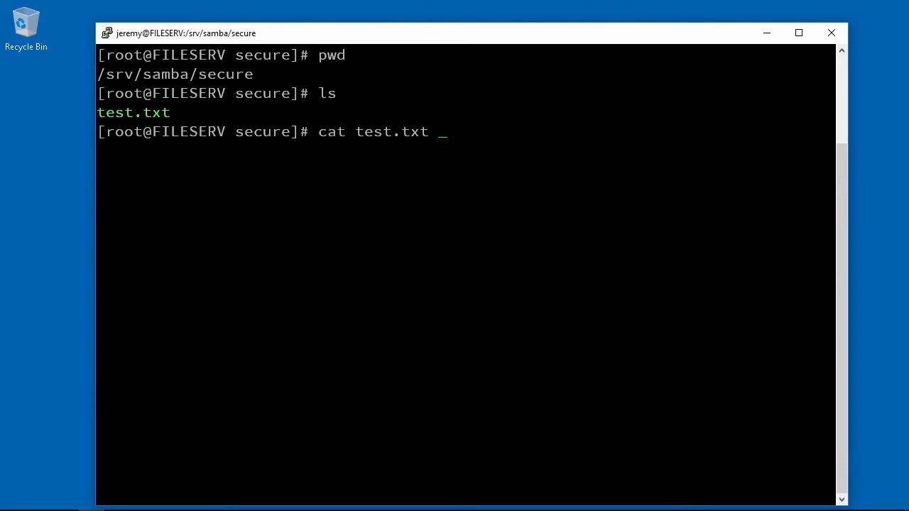
Step: Permanently delete the text file from the fileshare folder
{"action": "right_click", "coordinate": [168, 206]}
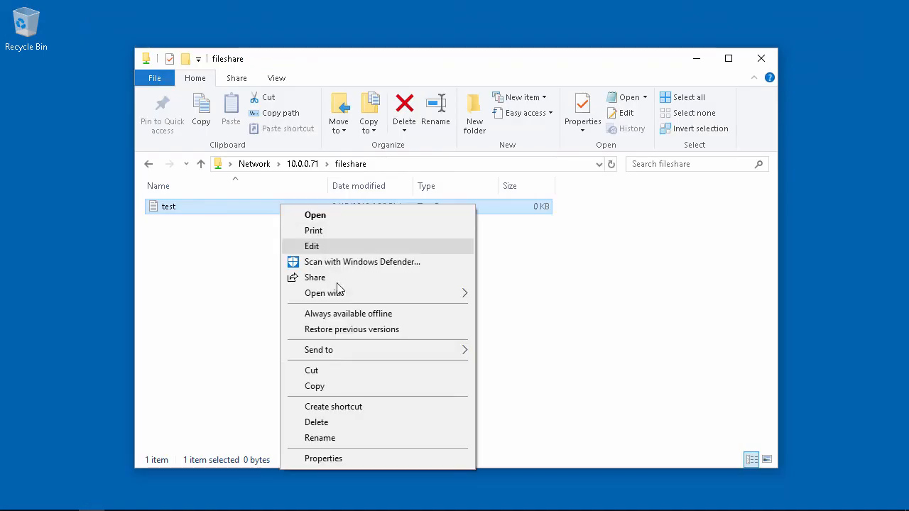
{"action": "left_click", "coordinate": [315, 422]}
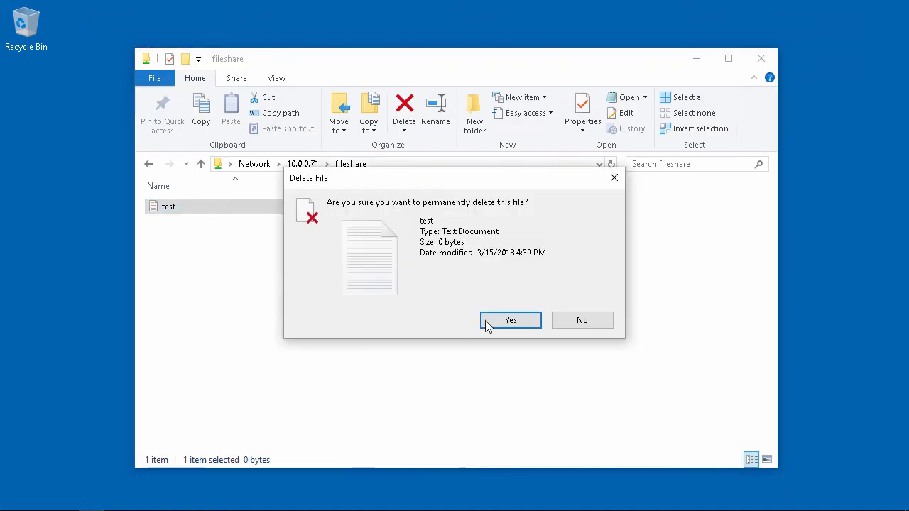
{"action": "left_click", "coordinate": [510, 320]}
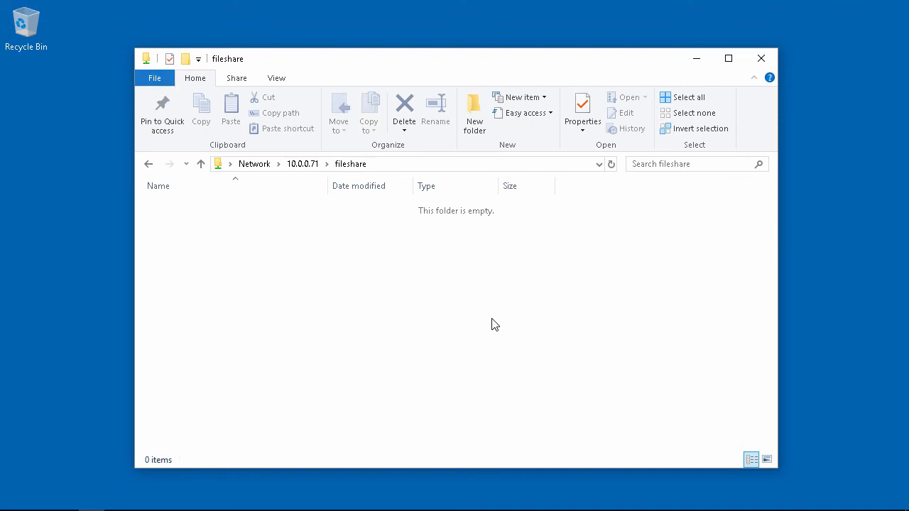
{"action": "mouse_move", "coordinate": [467, 290]}
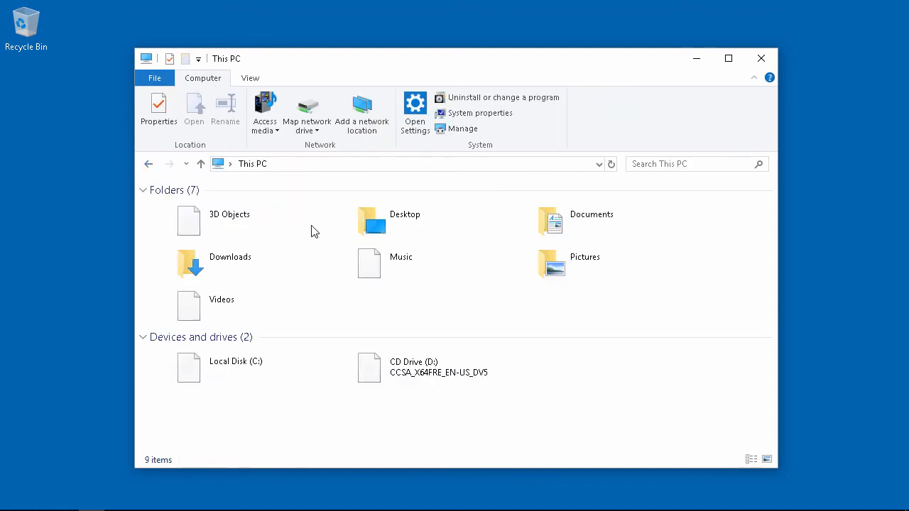
Step: Start a new network location with the address \\10.0.0.71\fileshare
{"action": "right_click", "coordinate": [316, 230]}
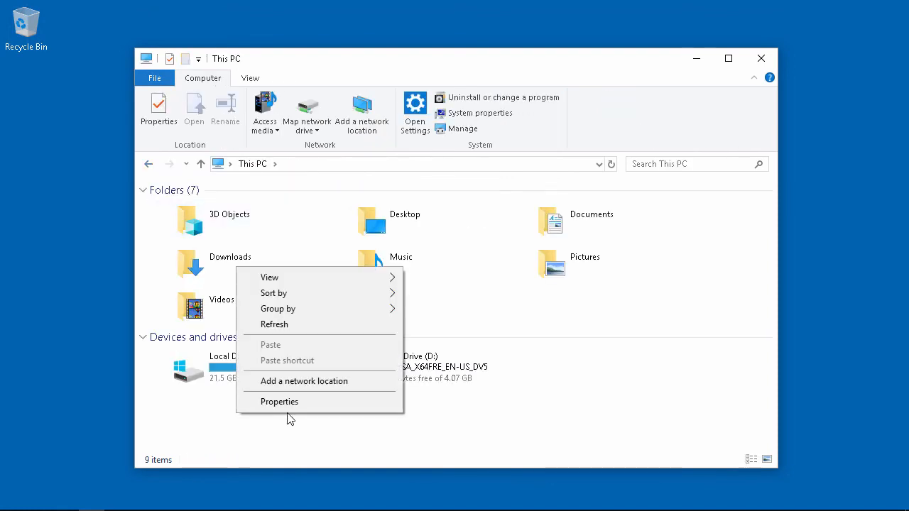
{"action": "mouse_move", "coordinate": [348, 381]}
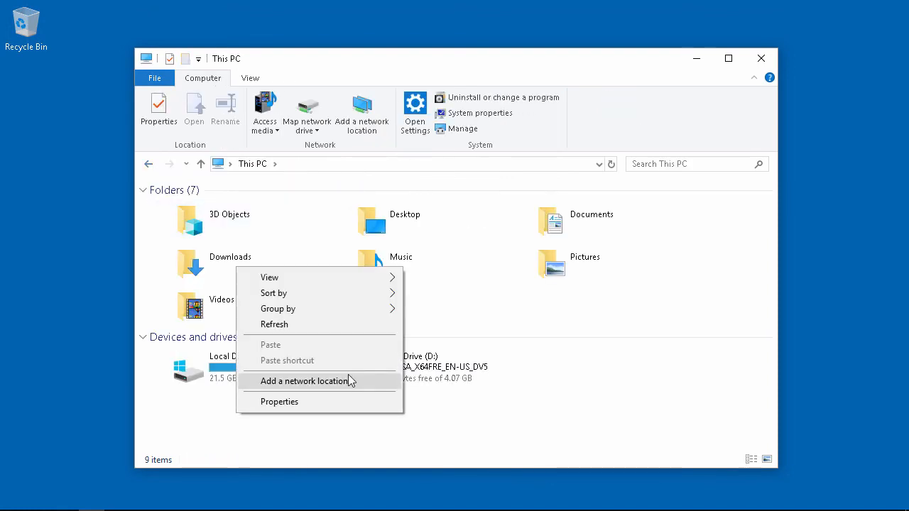
{"action": "left_click", "coordinate": [307, 380]}
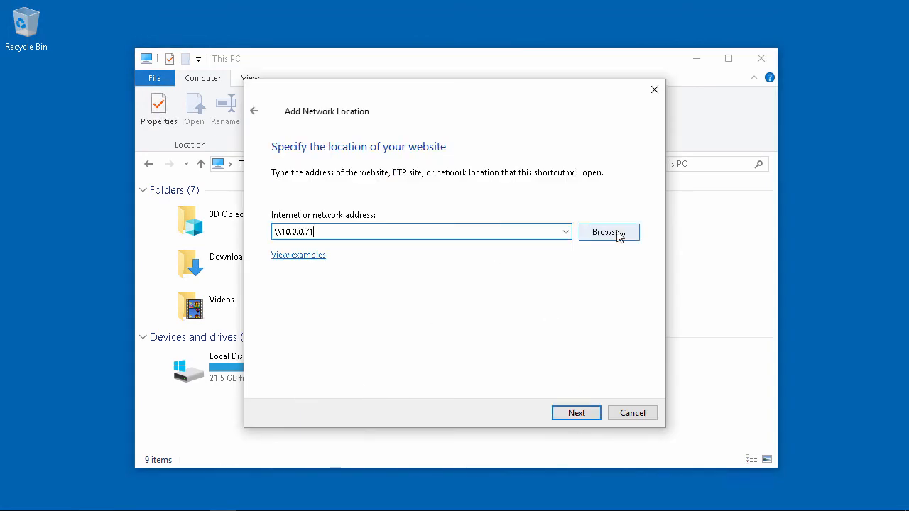
{"action": "mouse_move", "coordinate": [494, 302]}
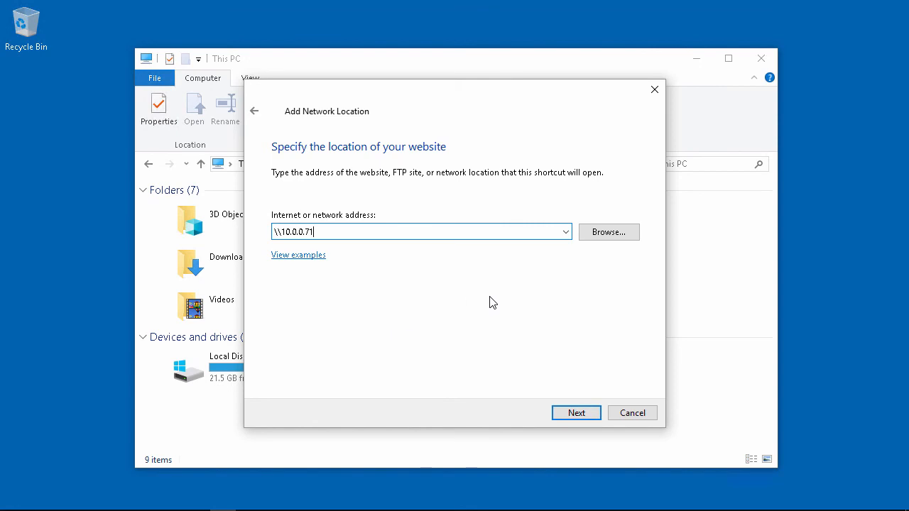
{"action": "left_click", "coordinate": [608, 231]}
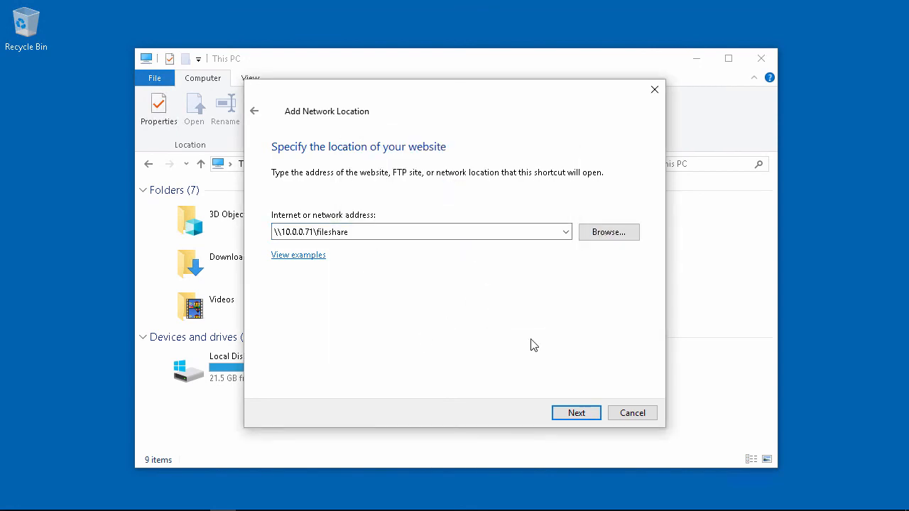
{"action": "left_click", "coordinate": [577, 412]}
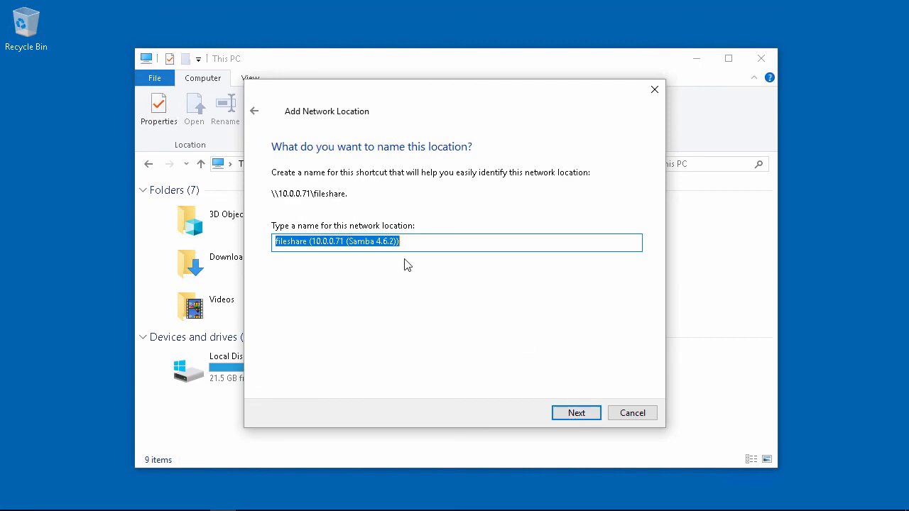
Step: Name the network location File Share and finish creating it
{"action": "type", "text": "File Share"}
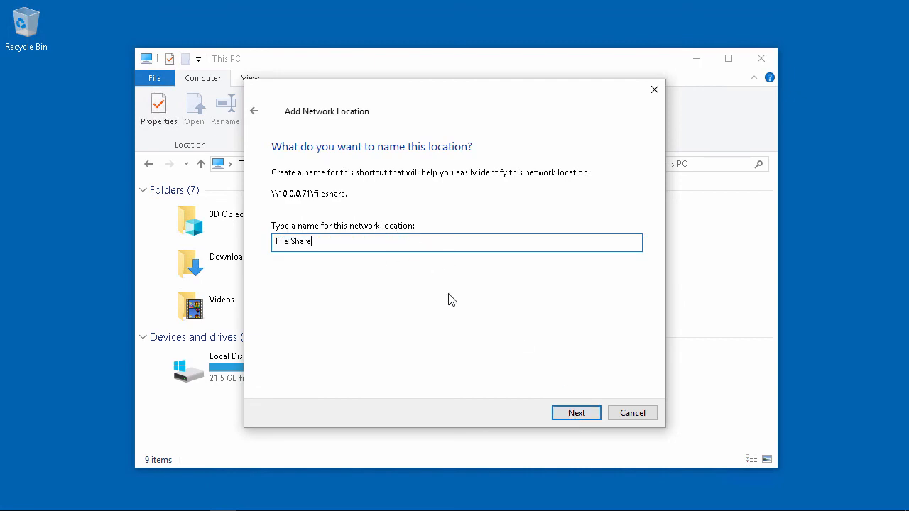
{"action": "left_click", "coordinate": [576, 412]}
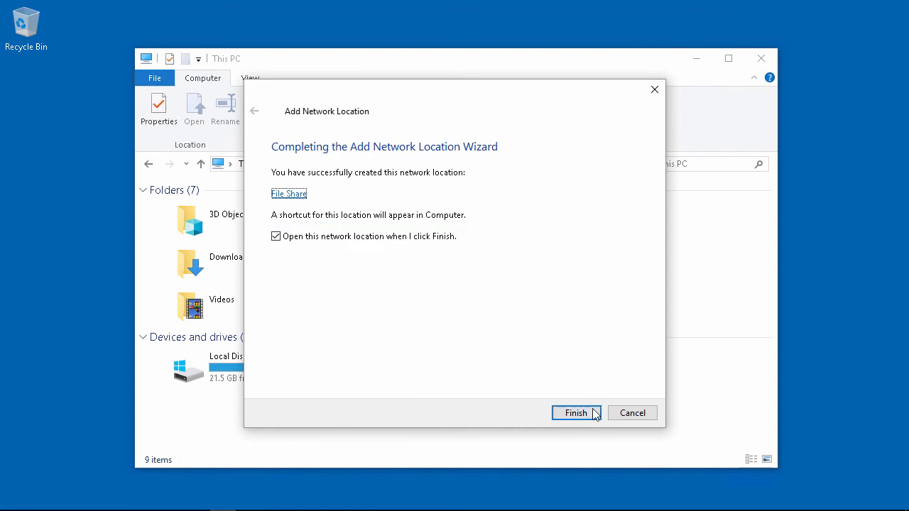
{"action": "left_click", "coordinate": [576, 412]}
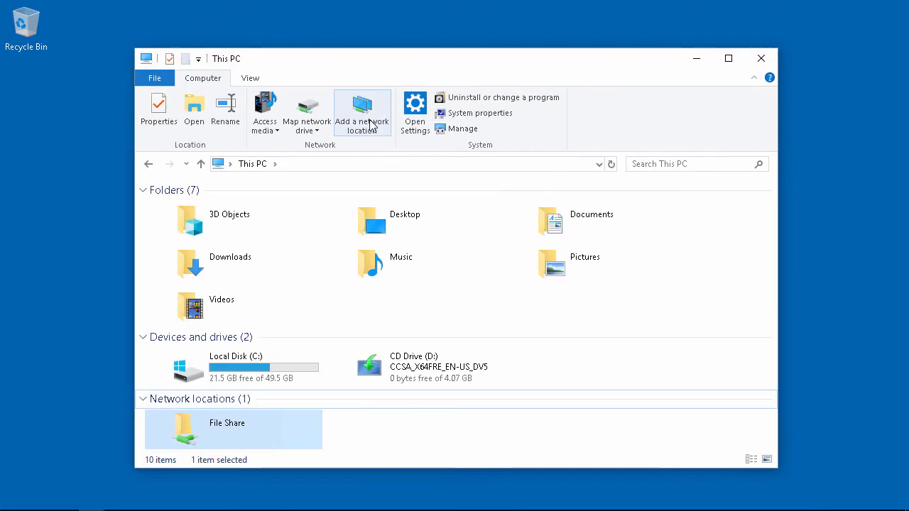
{"action": "mouse_move", "coordinate": [306, 114]}
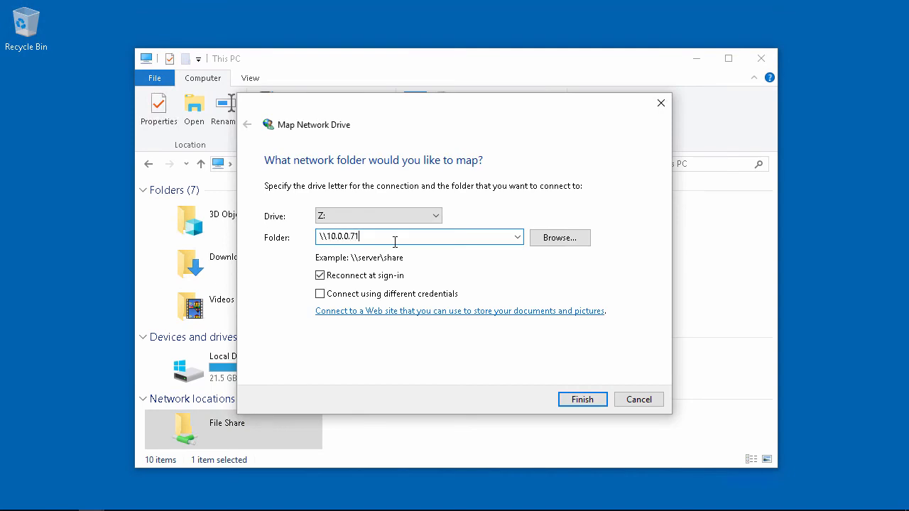
Step: Map fileshare on 10.0.0.71 as drive Z: using different credentials and sign in
{"action": "left_click", "coordinate": [559, 237]}
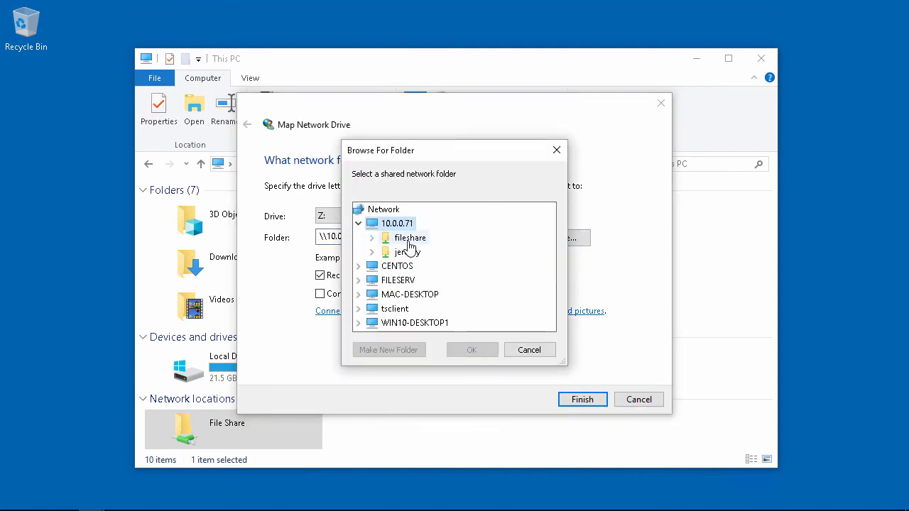
{"action": "left_click", "coordinate": [471, 349]}
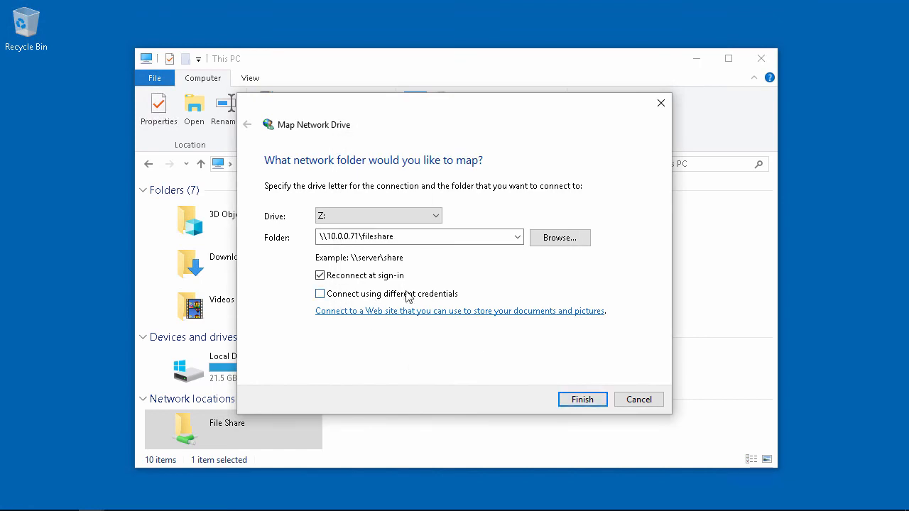
{"action": "left_click", "coordinate": [321, 292]}
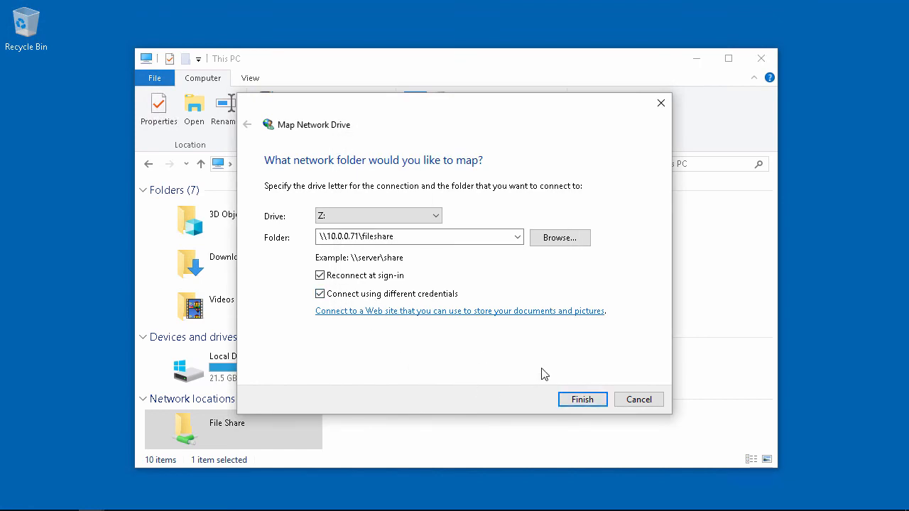
{"action": "left_click", "coordinate": [582, 399]}
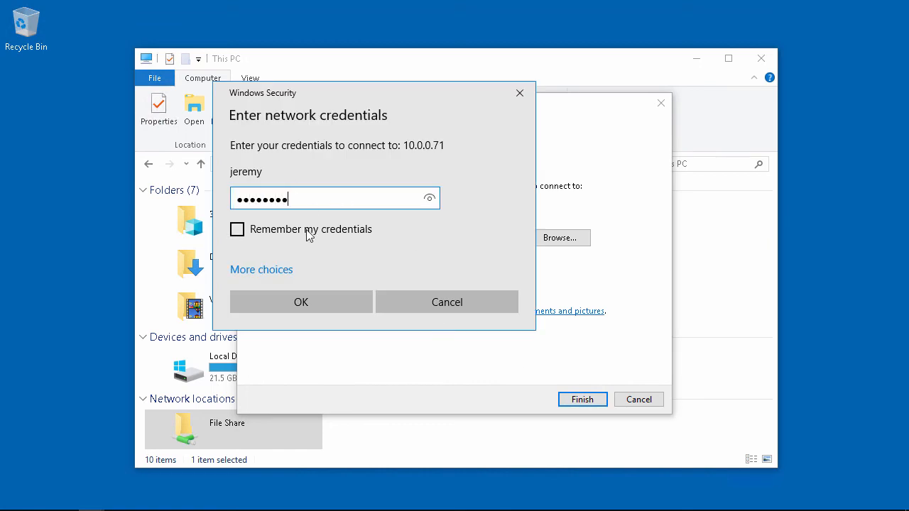
{"action": "left_click", "coordinate": [301, 301]}
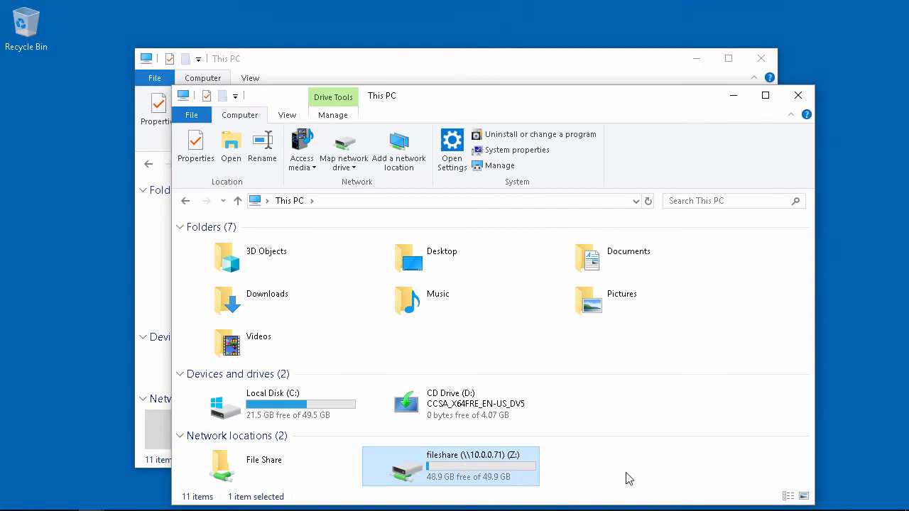
{"action": "double_click", "coordinate": [450, 466]}
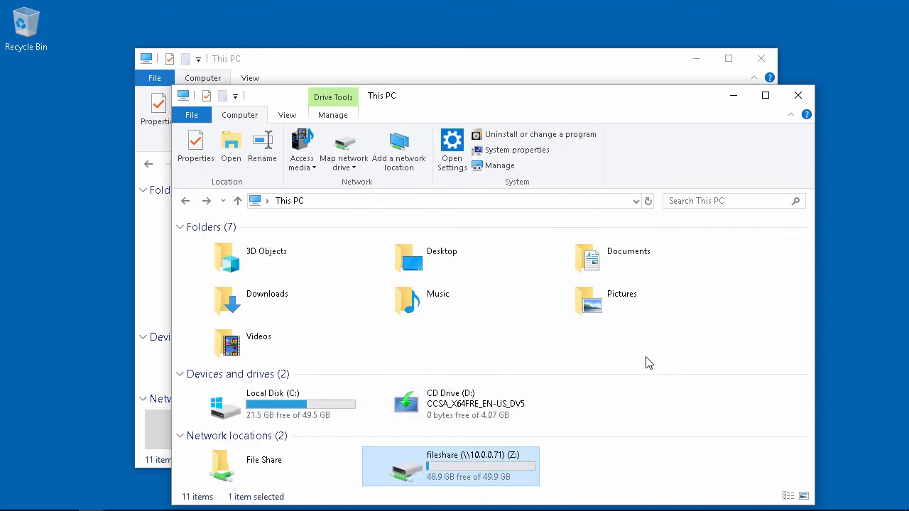
{"action": "mouse_move", "coordinate": [651, 418]}
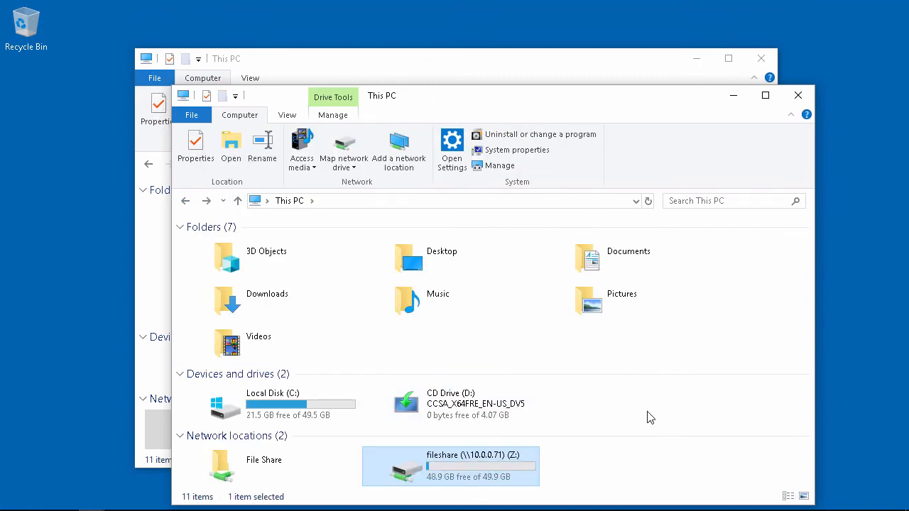